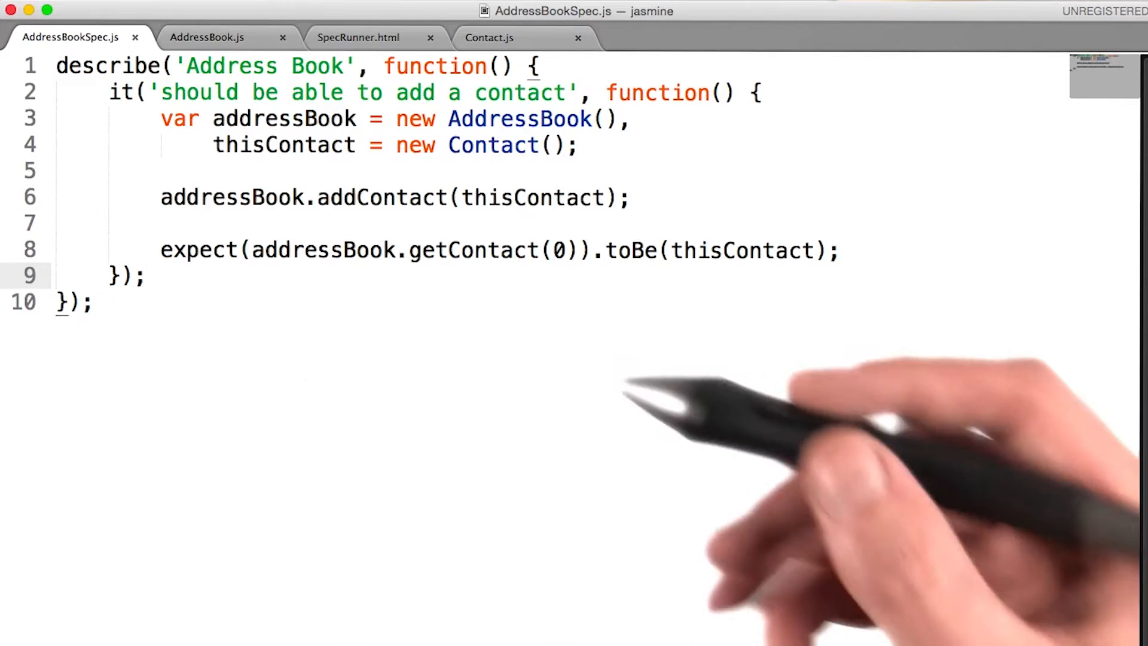
Start the 'should be able to delete a contact' it() block in AddressBookSpec.js
{"action": "type", "text": "it('should be able to delete a contact', function() {"}
{"action": "type", "text": "addressBook.deleteContact(0);"}
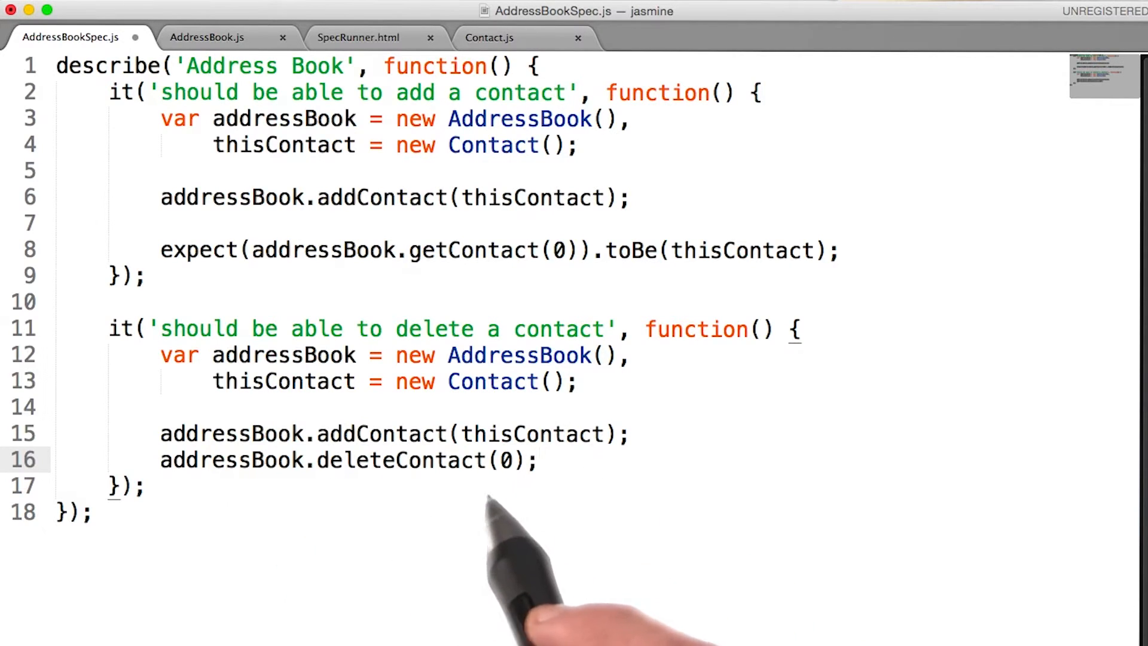
{"action": "mouse_move", "coordinate": [498, 527]}
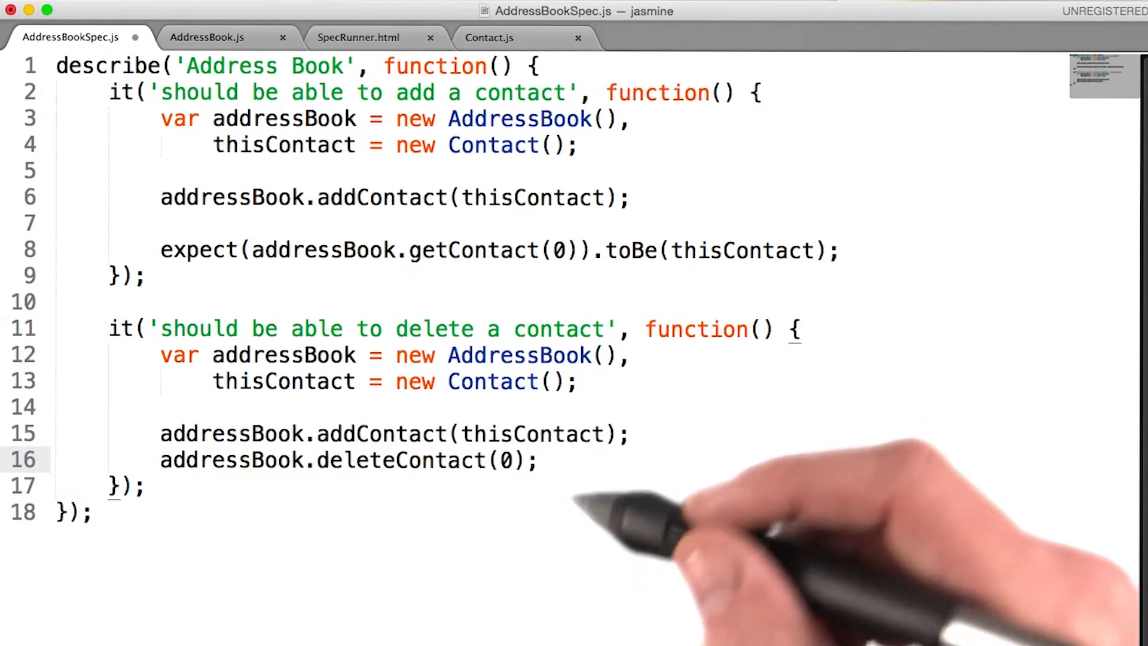
Expect getContact(0) to be undefined, then view deleteContact in AddressBook.js
{"action": "type", "text": "expect(addressBook.getContact(0)).not.toBeDefined();"}
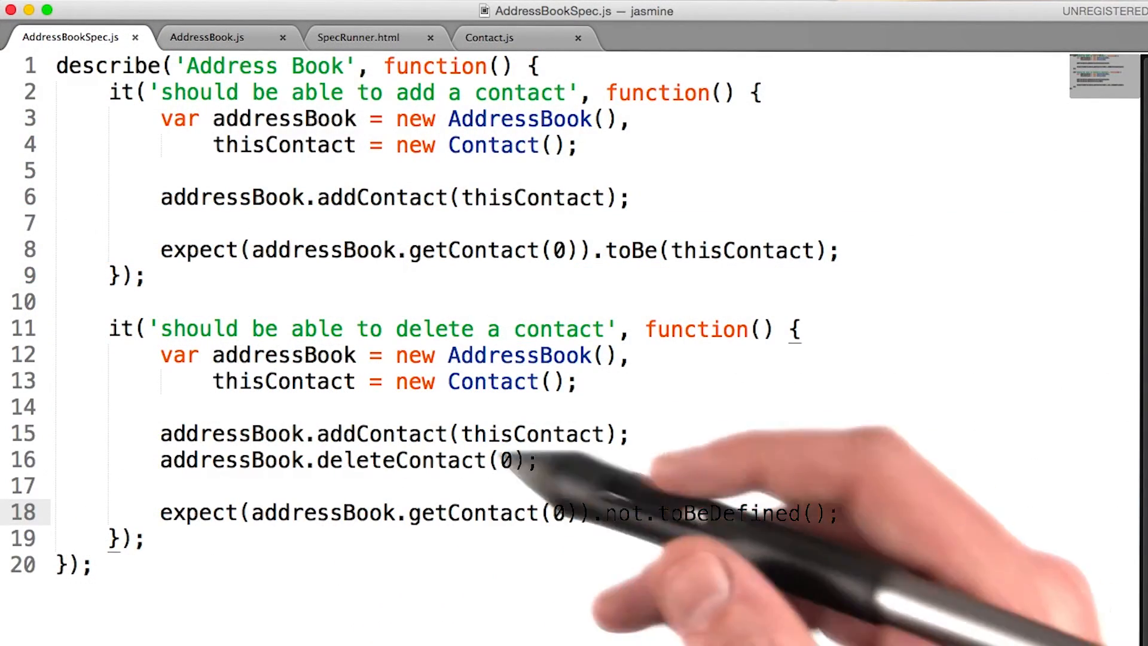
{"action": "left_click", "coordinate": [207, 37]}
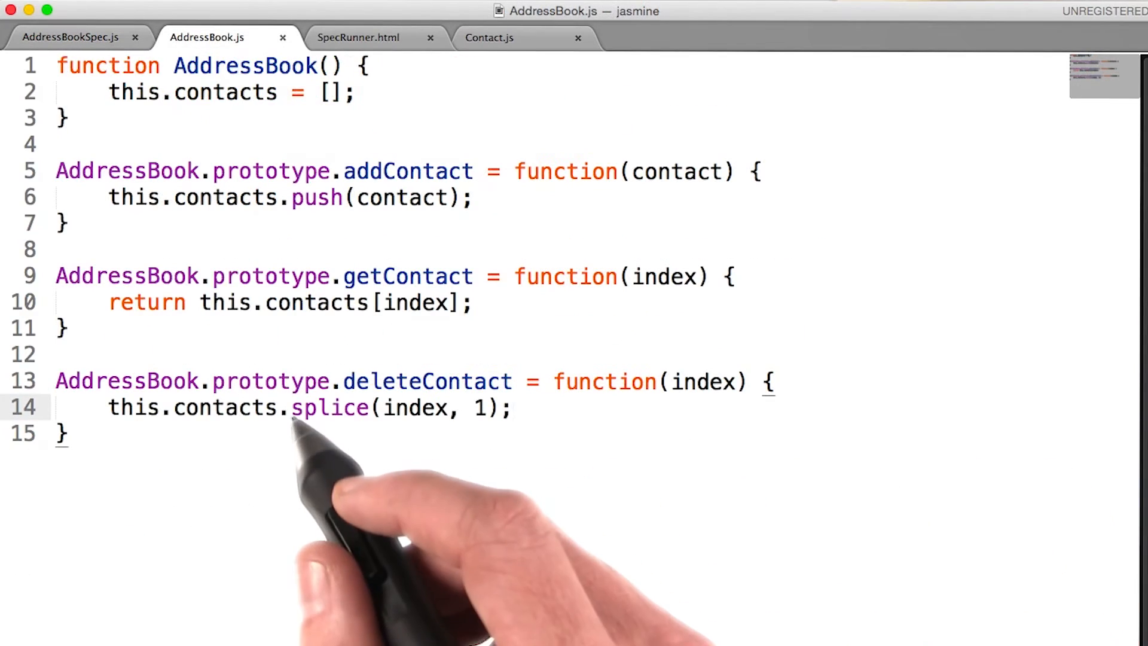